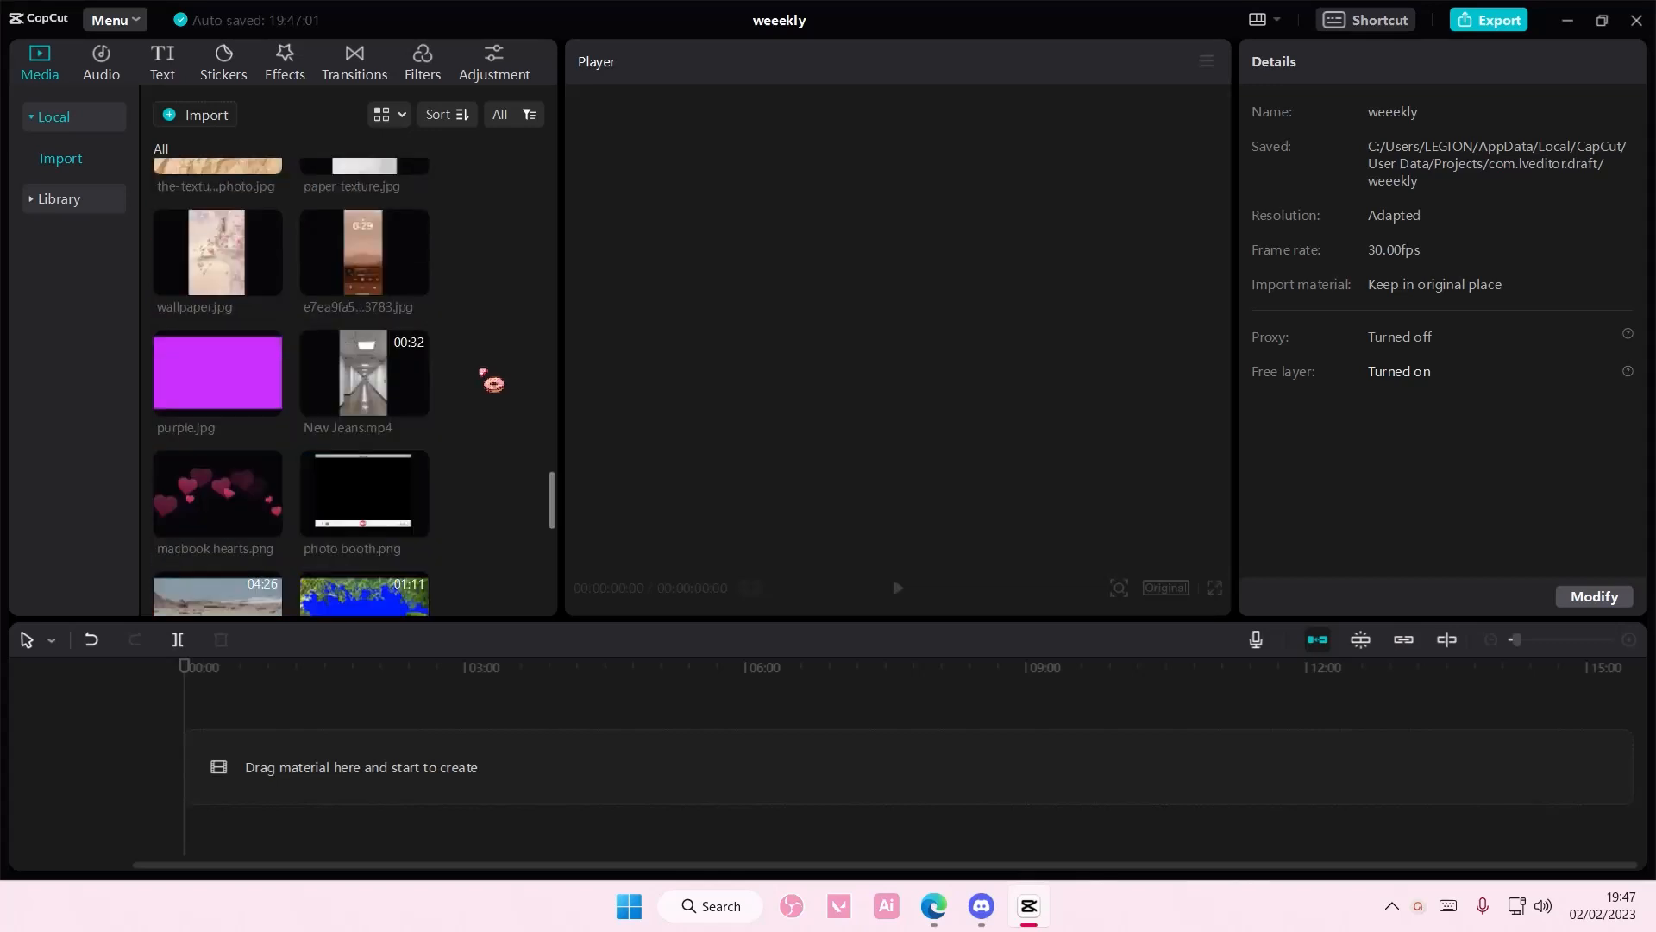
Step: Scroll the Media library down to find the Woman walking on beach clip
{"action": "scroll", "scroll_direction": "down", "scroll_amount": 3}
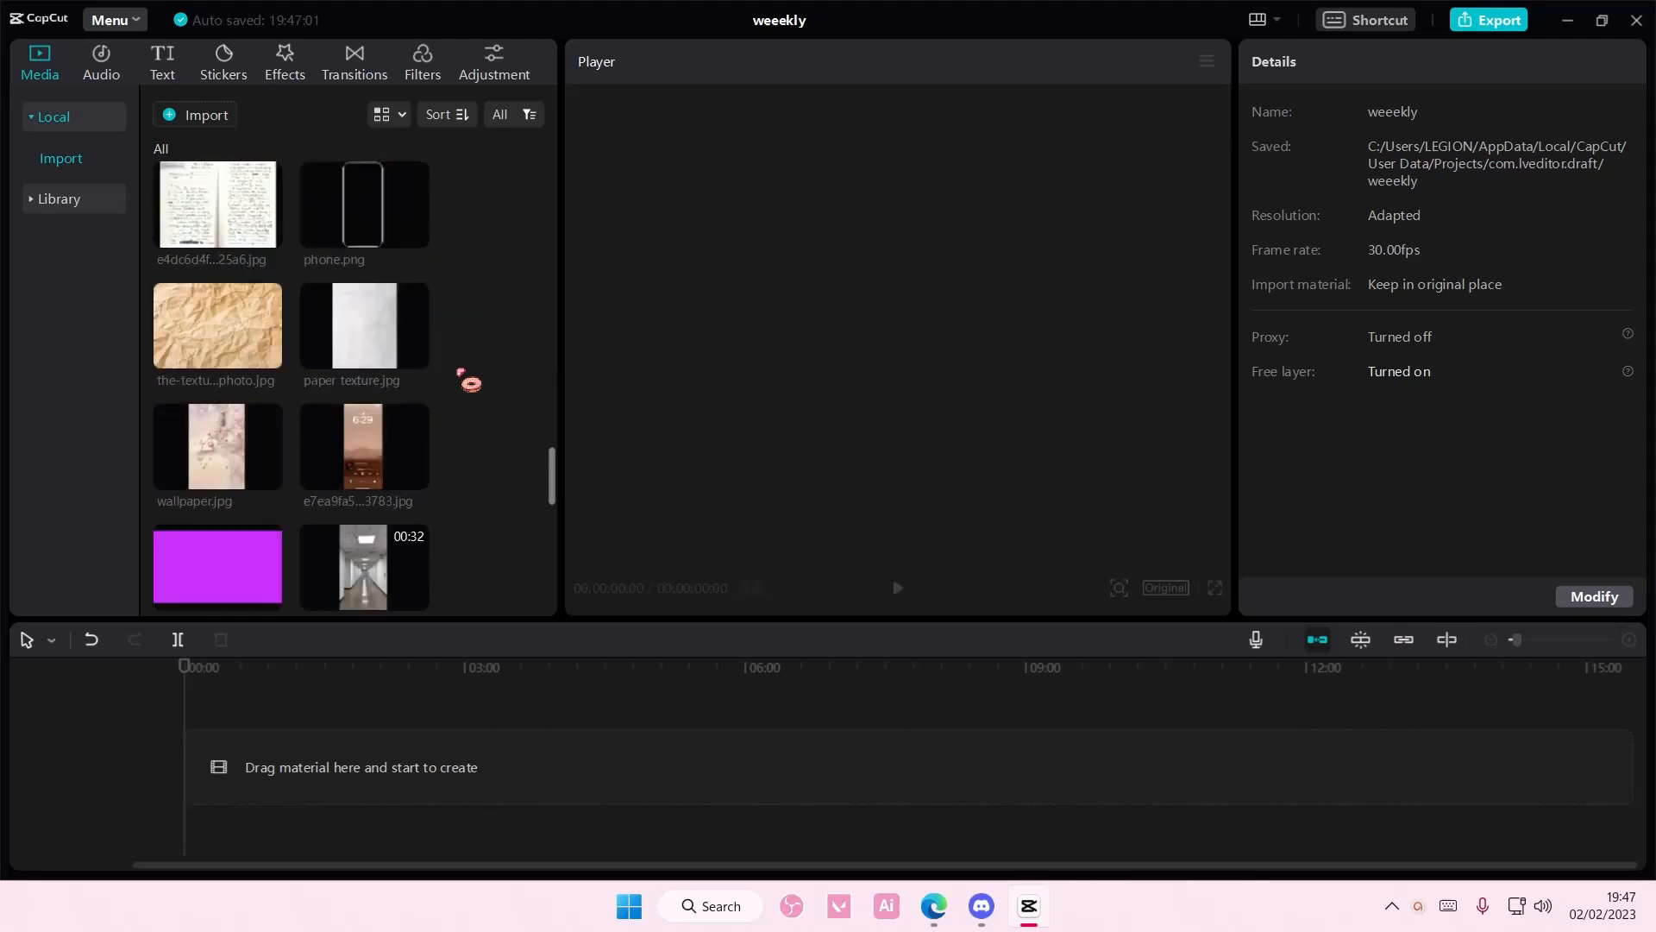
{"action": "scroll", "scroll_direction": "down", "scroll_amount": 3}
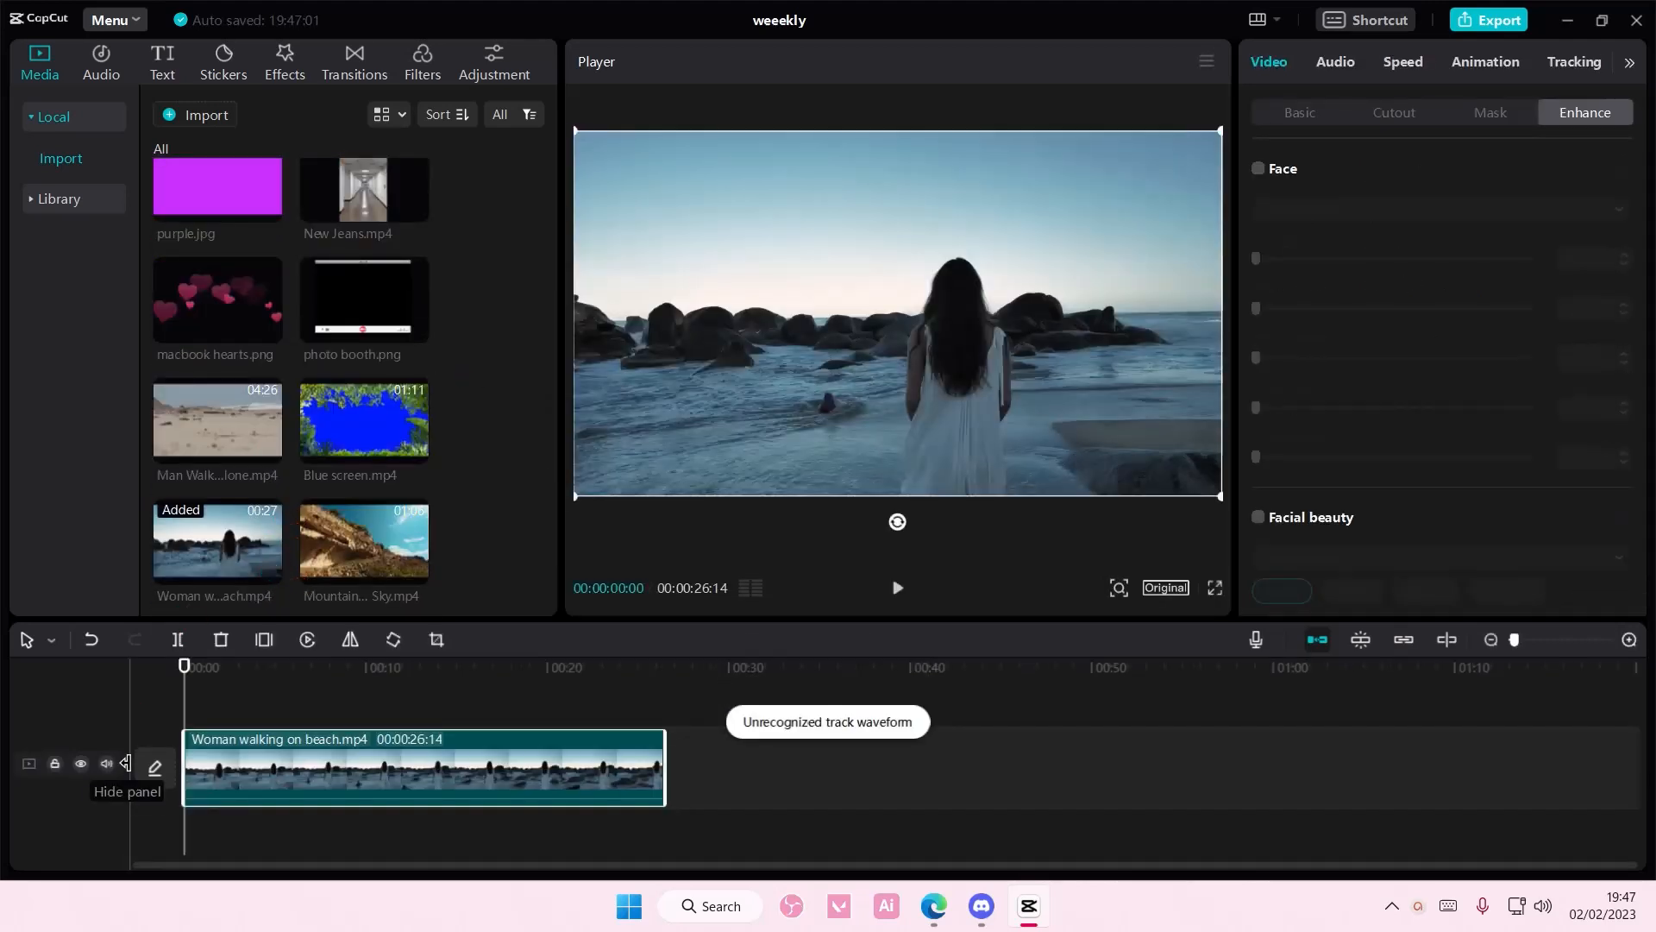
Step: Preview the VCR and Old Digital Video TV effects, then add TV Colored Lines
{"action": "left_click", "coordinate": [283, 55]}
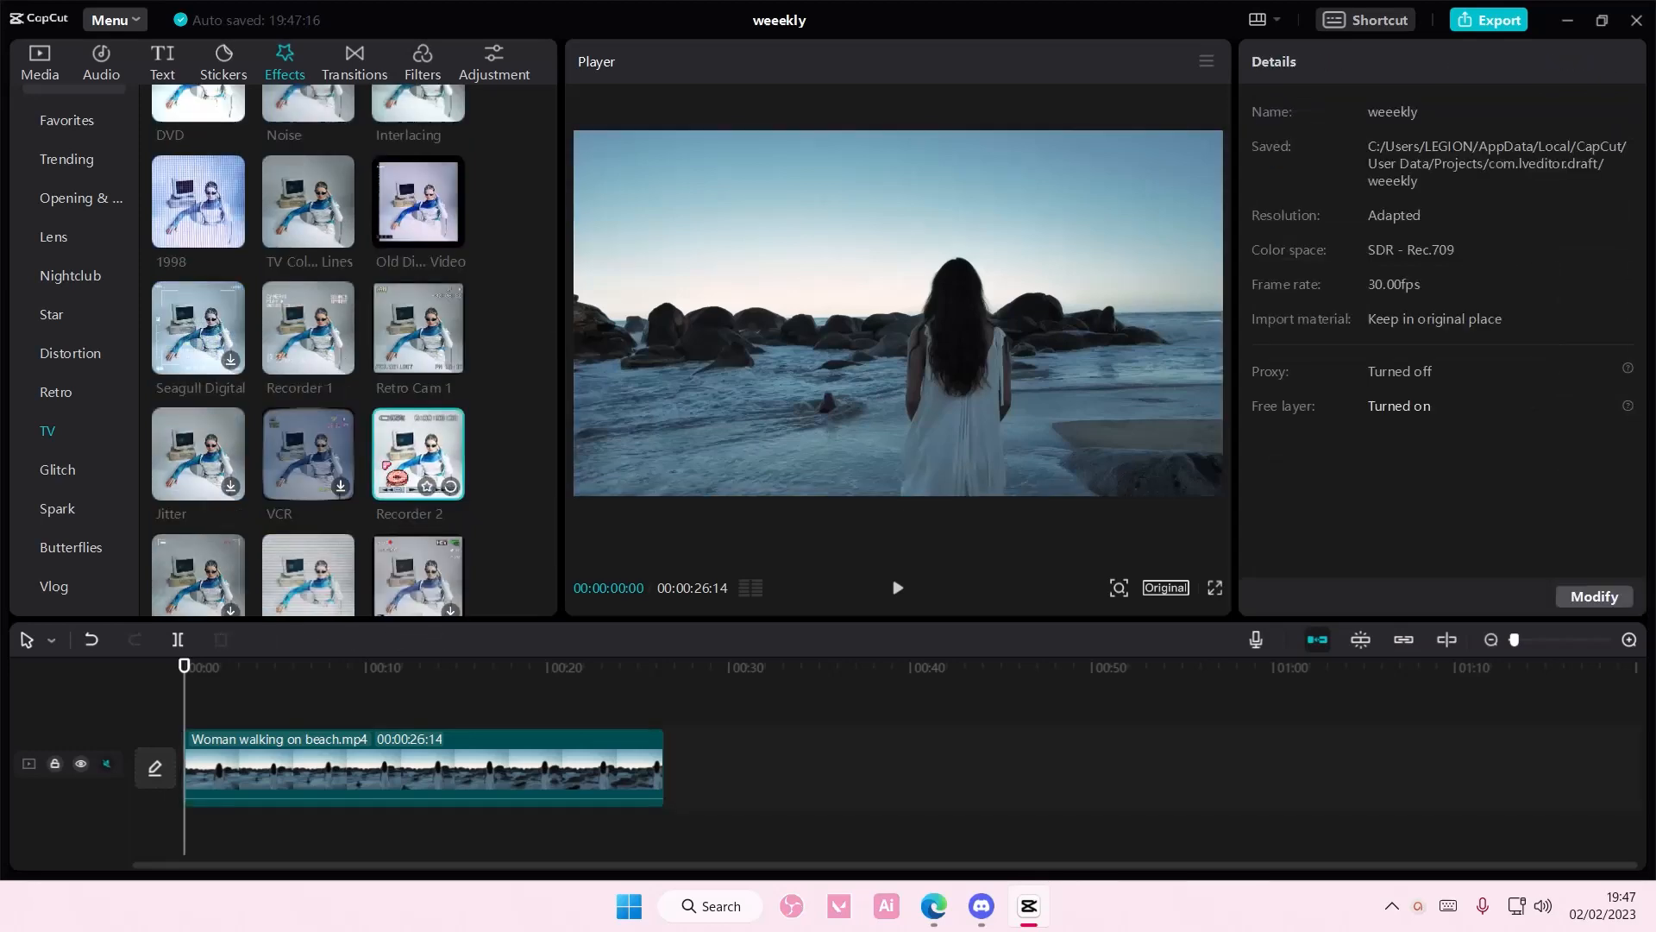
{"action": "left_click", "coordinate": [307, 453]}
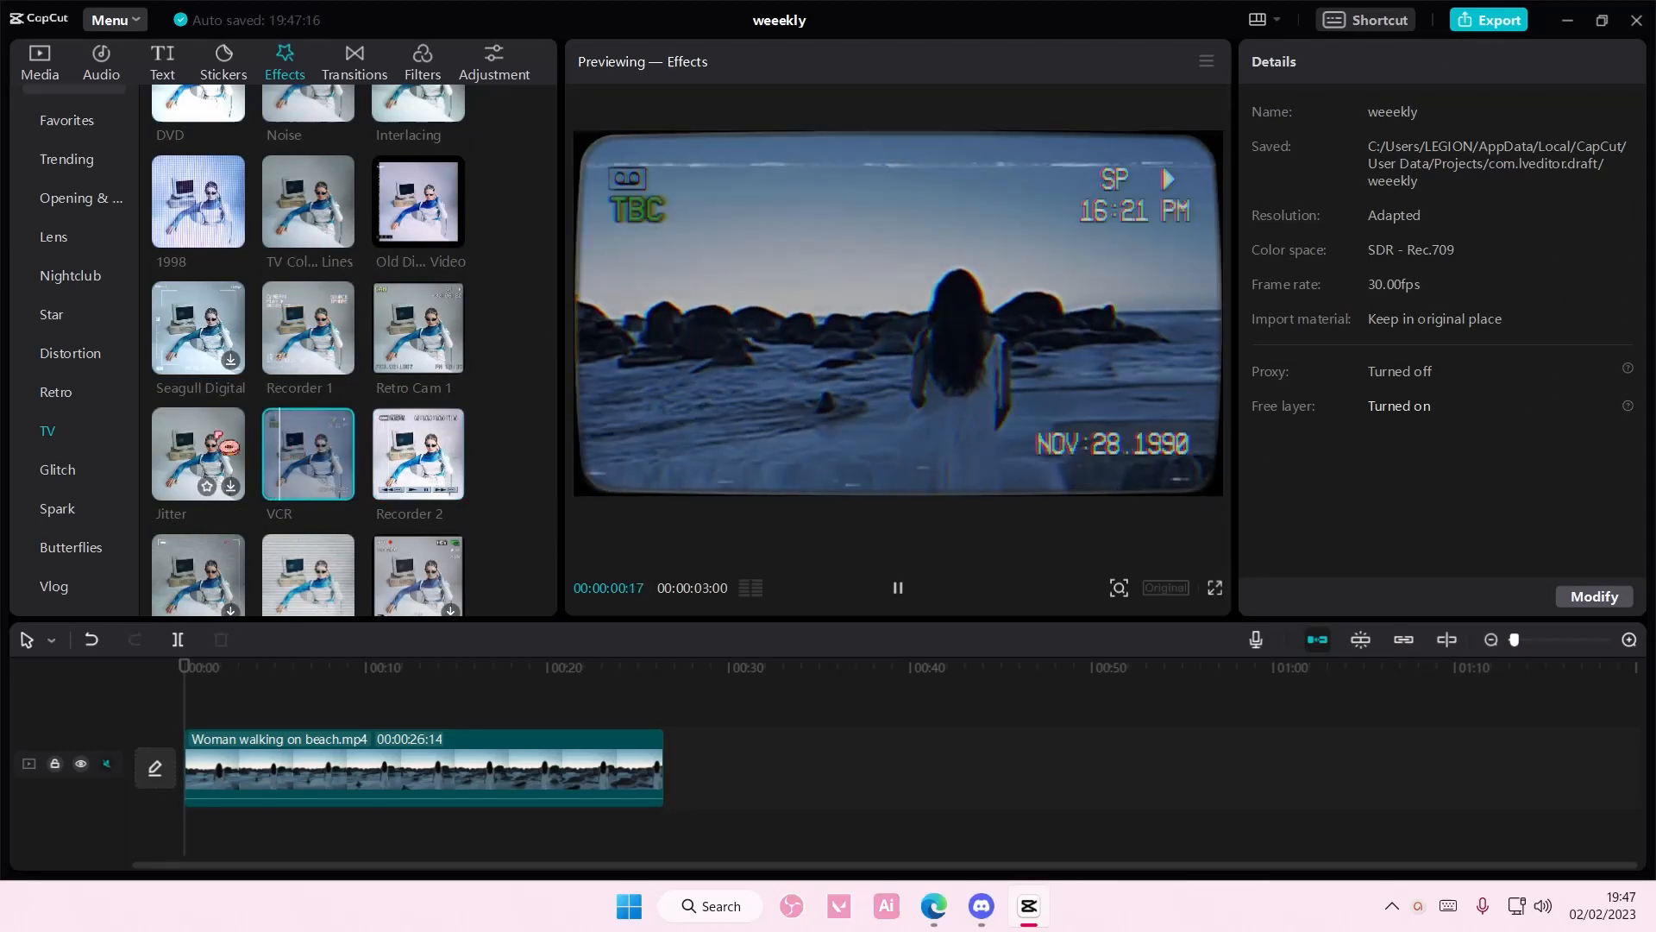
{"action": "left_click", "coordinate": [197, 454]}
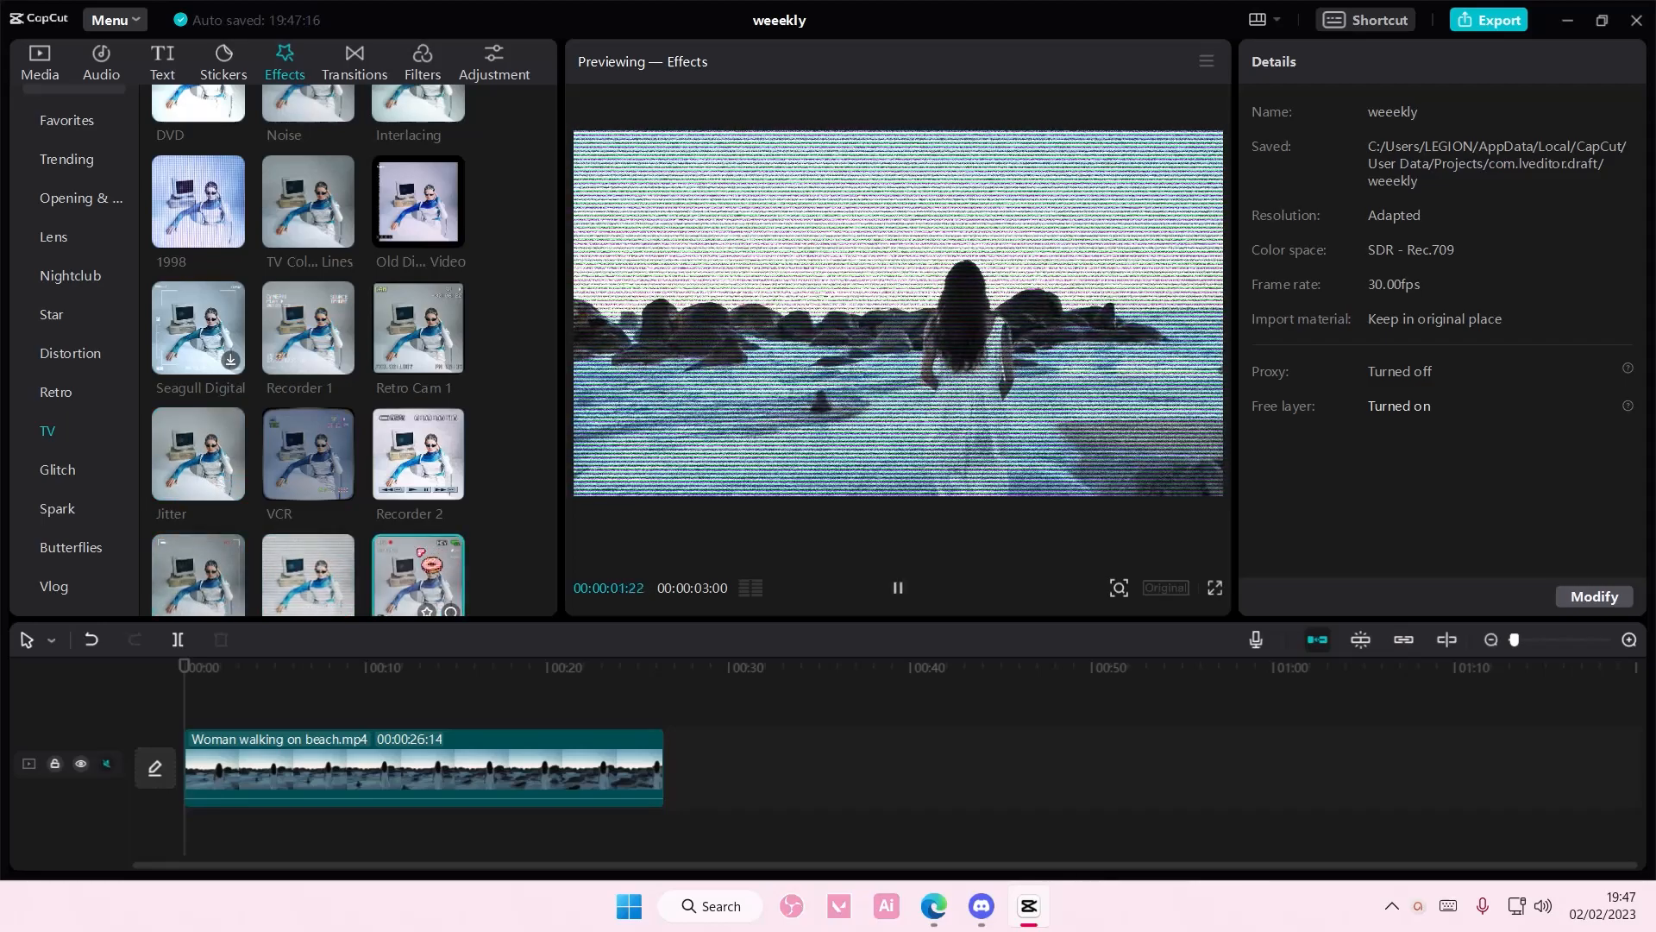
{"action": "left_click", "coordinate": [417, 296]}
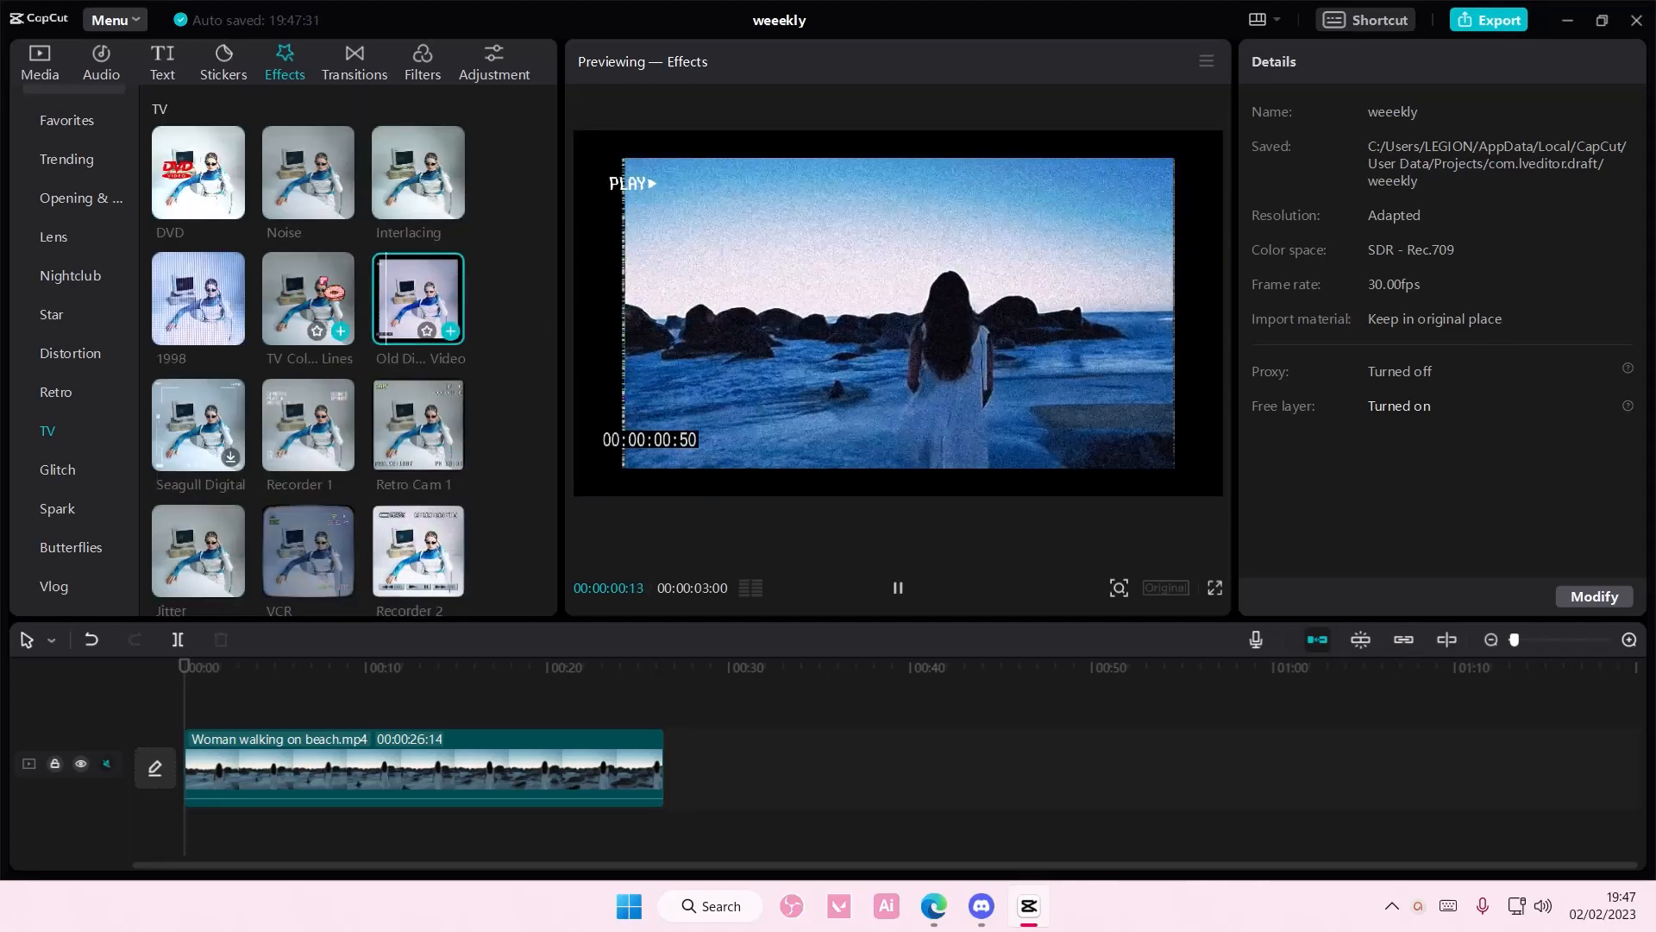
{"action": "left_click", "coordinate": [196, 298]}
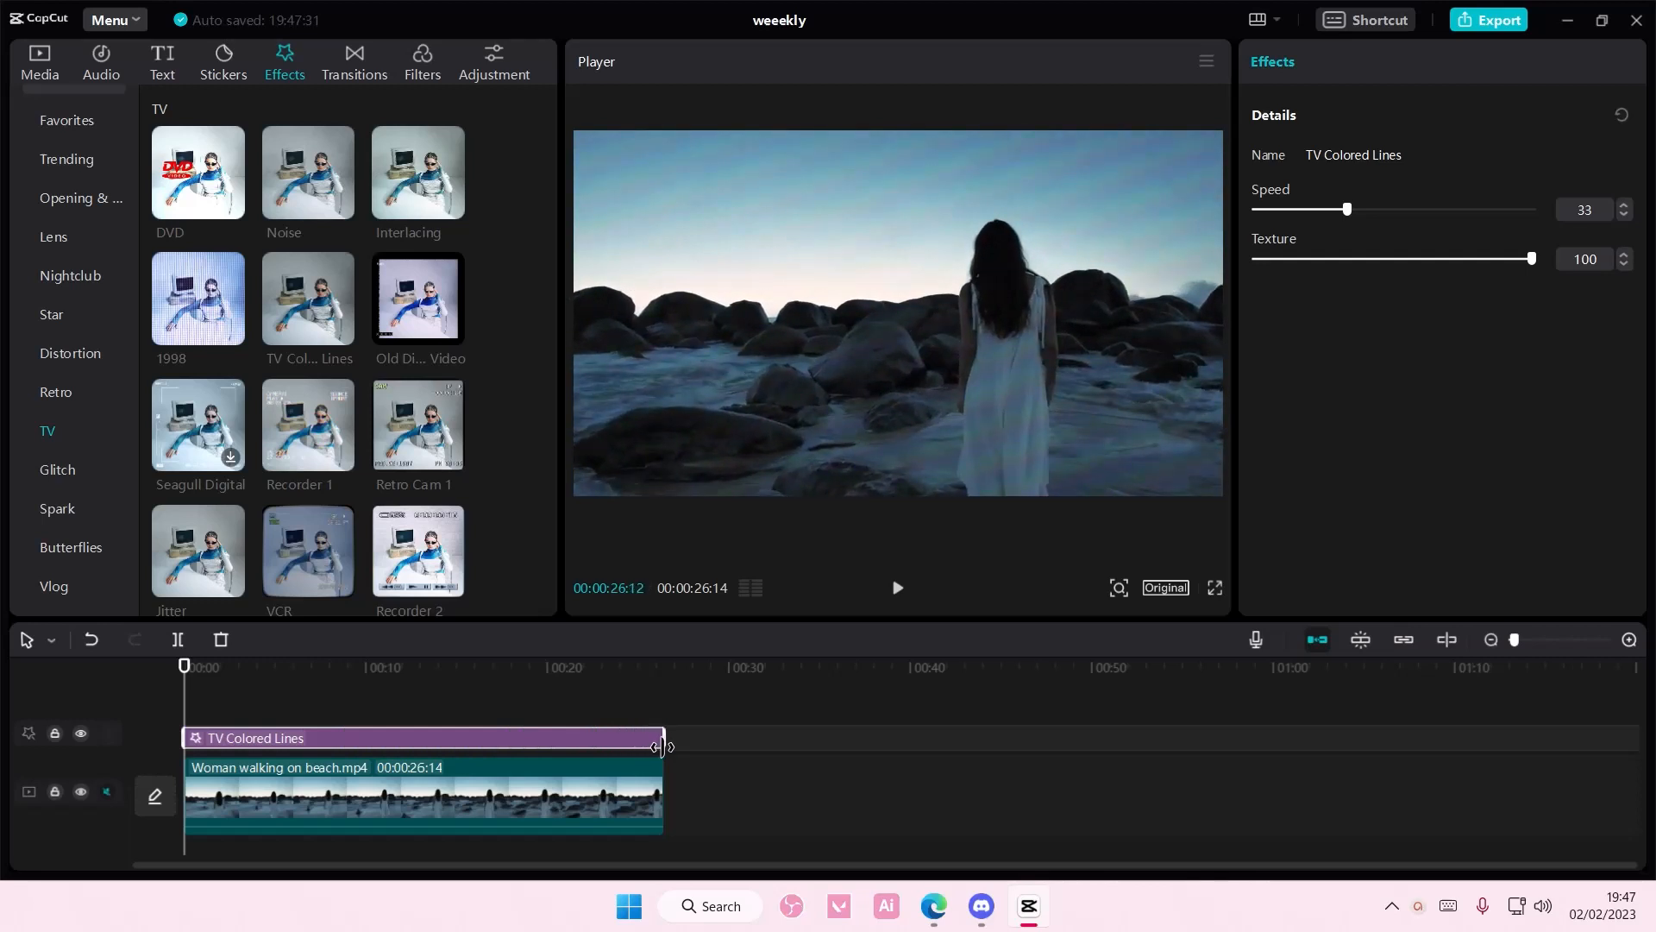
Step: Adjust the TV Colored Lines speed slider, settling on 34
{"action": "left_click_drag", "start_coordinate": [1346, 208], "coordinate": [1398, 209]}
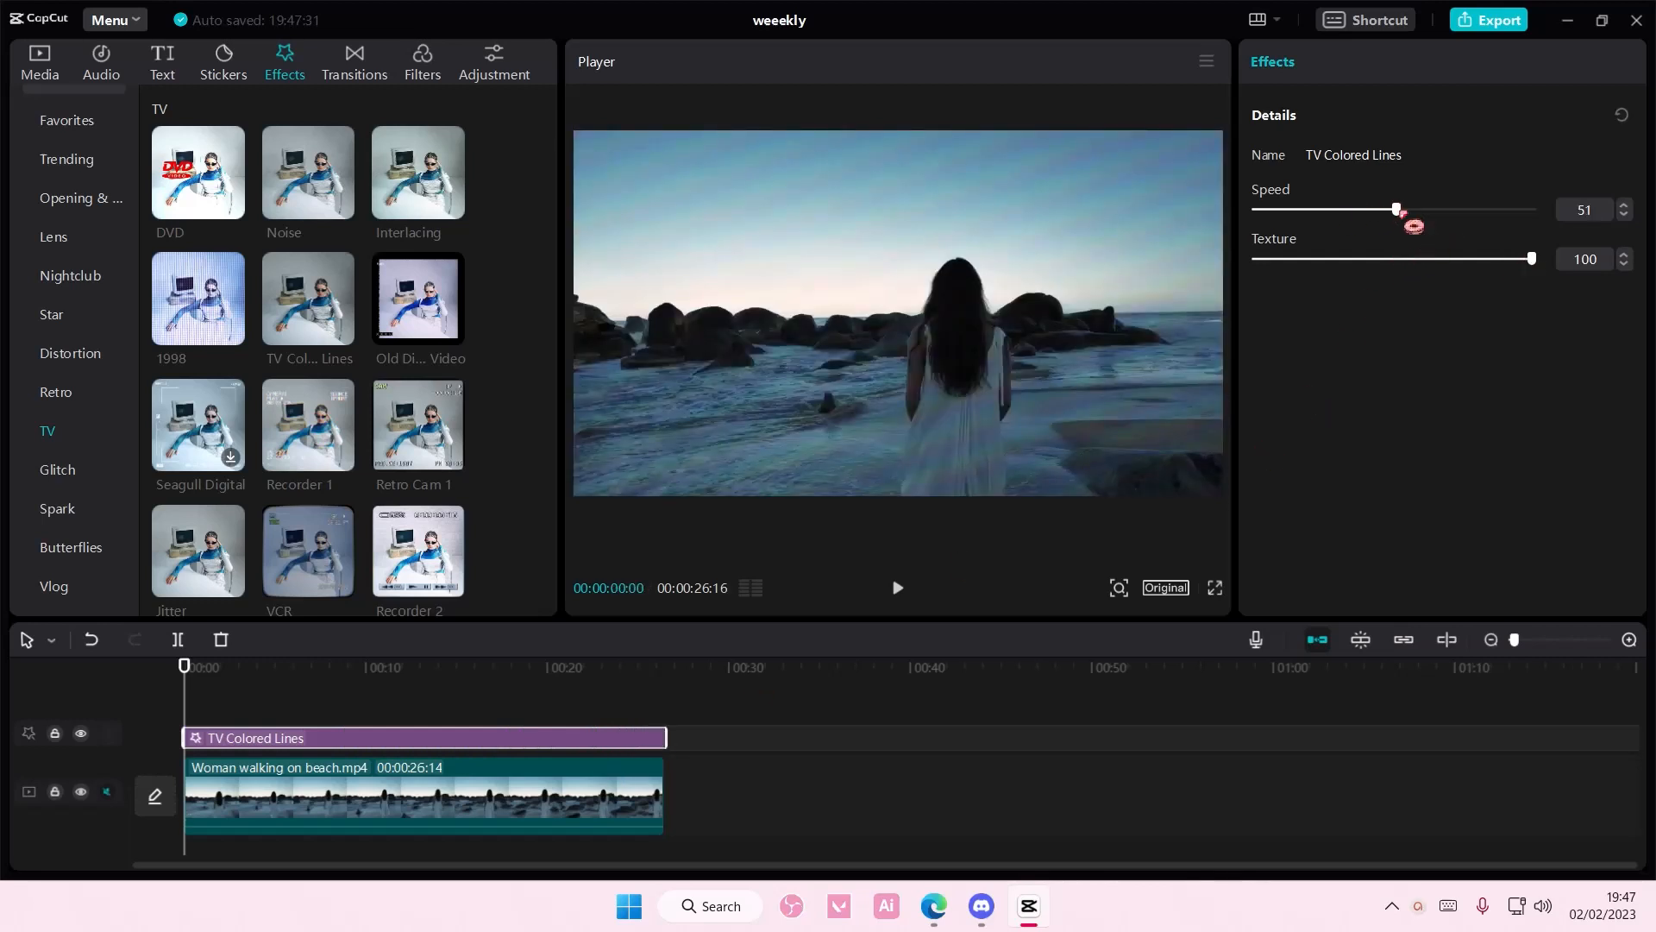
{"action": "left_click_drag", "start_coordinate": [1396, 208], "coordinate": [1382, 208]}
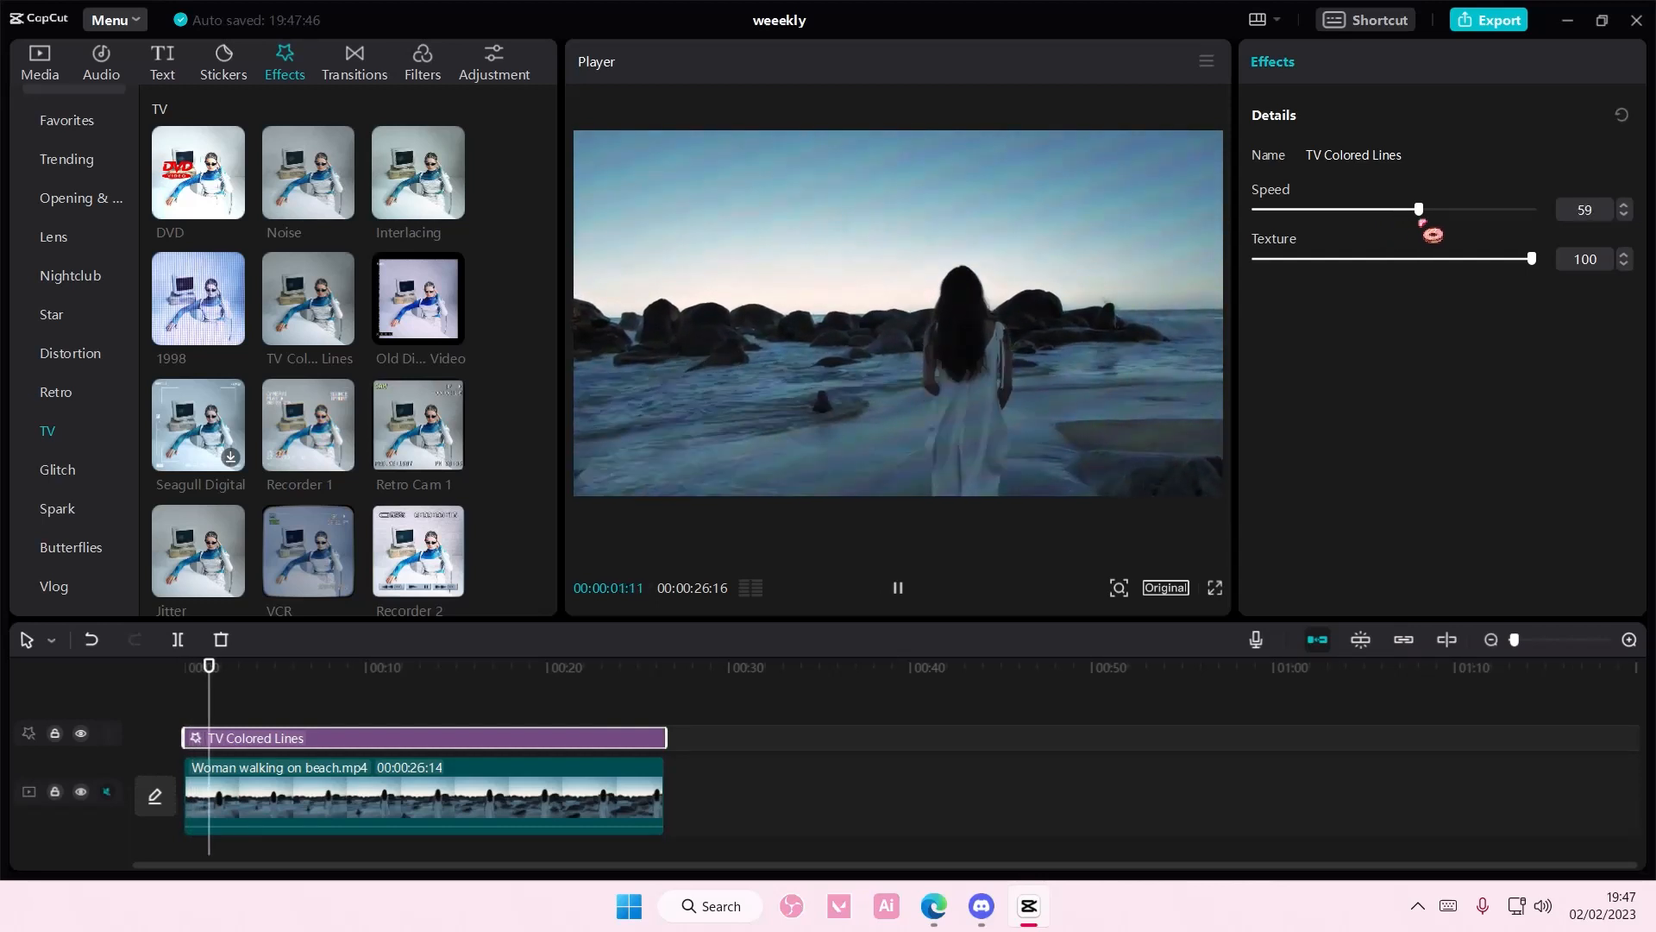
{"action": "left_click_drag", "start_coordinate": [1418, 207], "coordinate": [1349, 208]}
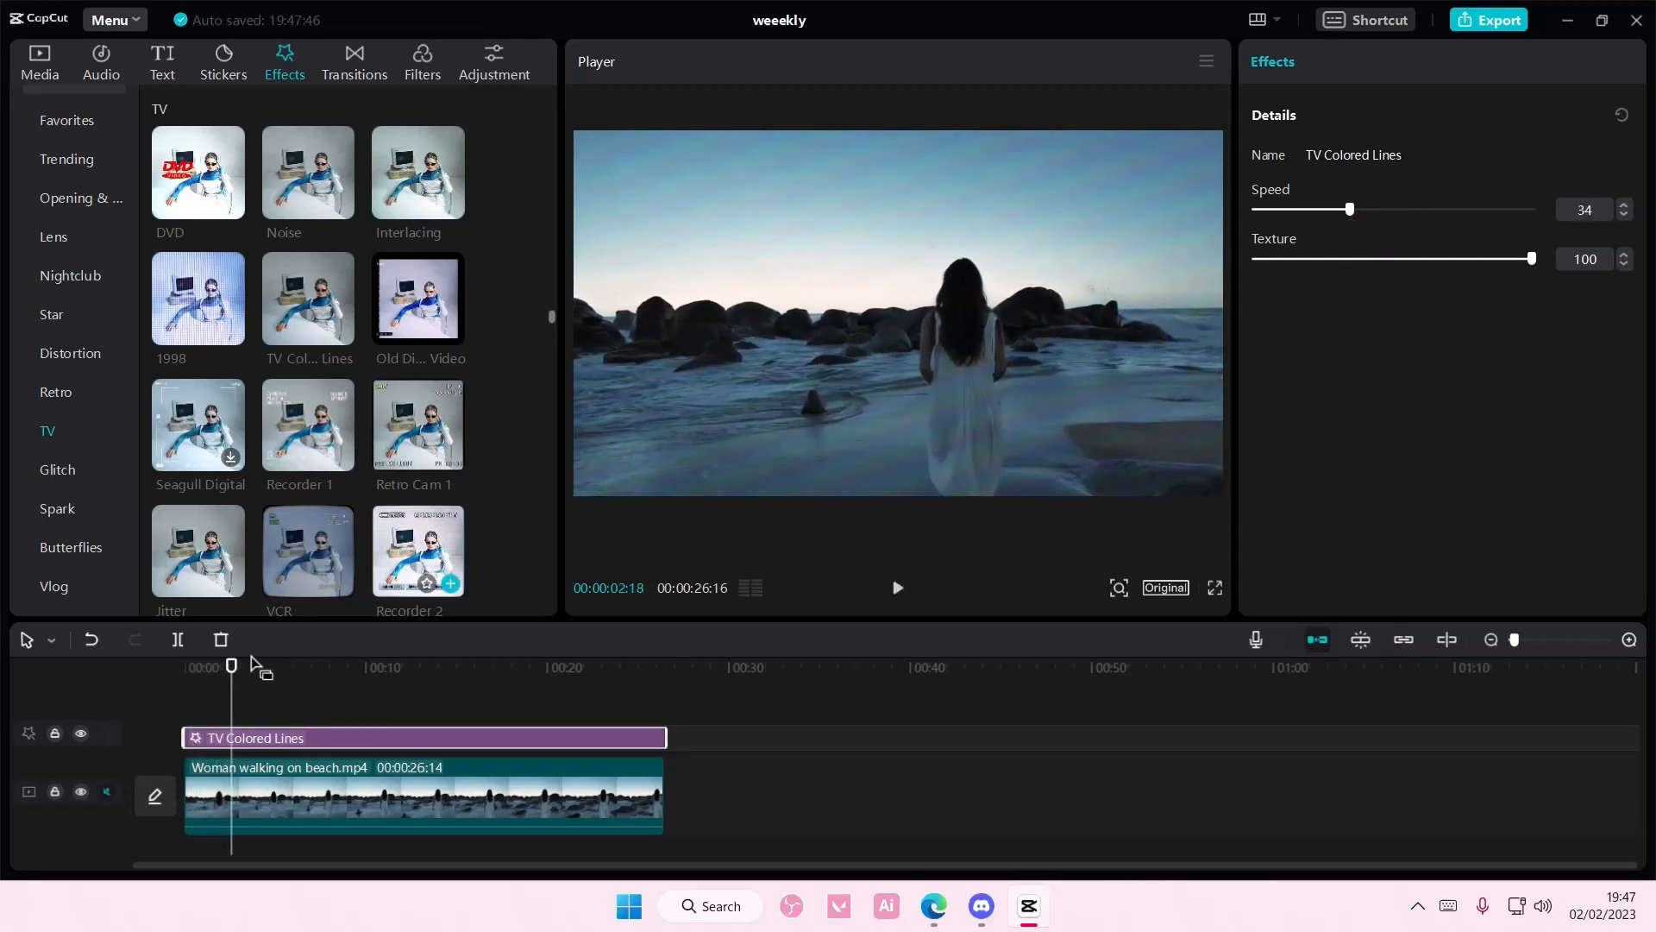
{"action": "left_click", "coordinate": [183, 665]}
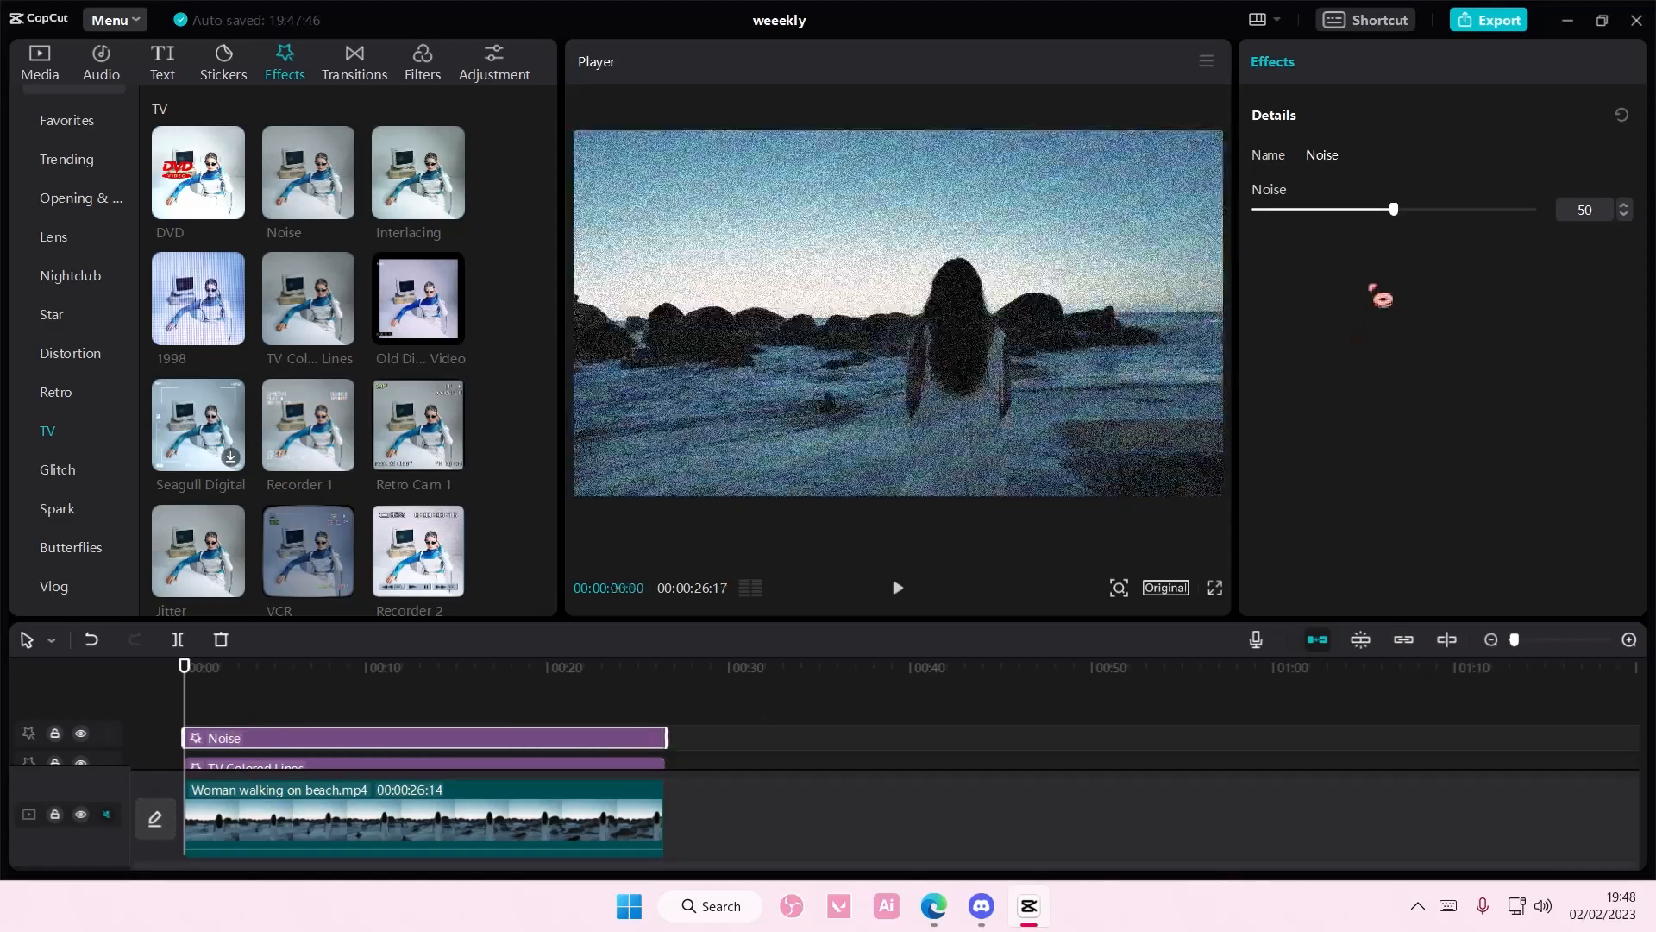
Step: Lower the Noise effect's noise amount to 25
{"action": "left_click_drag", "start_coordinate": [1393, 208], "coordinate": [1323, 208]}
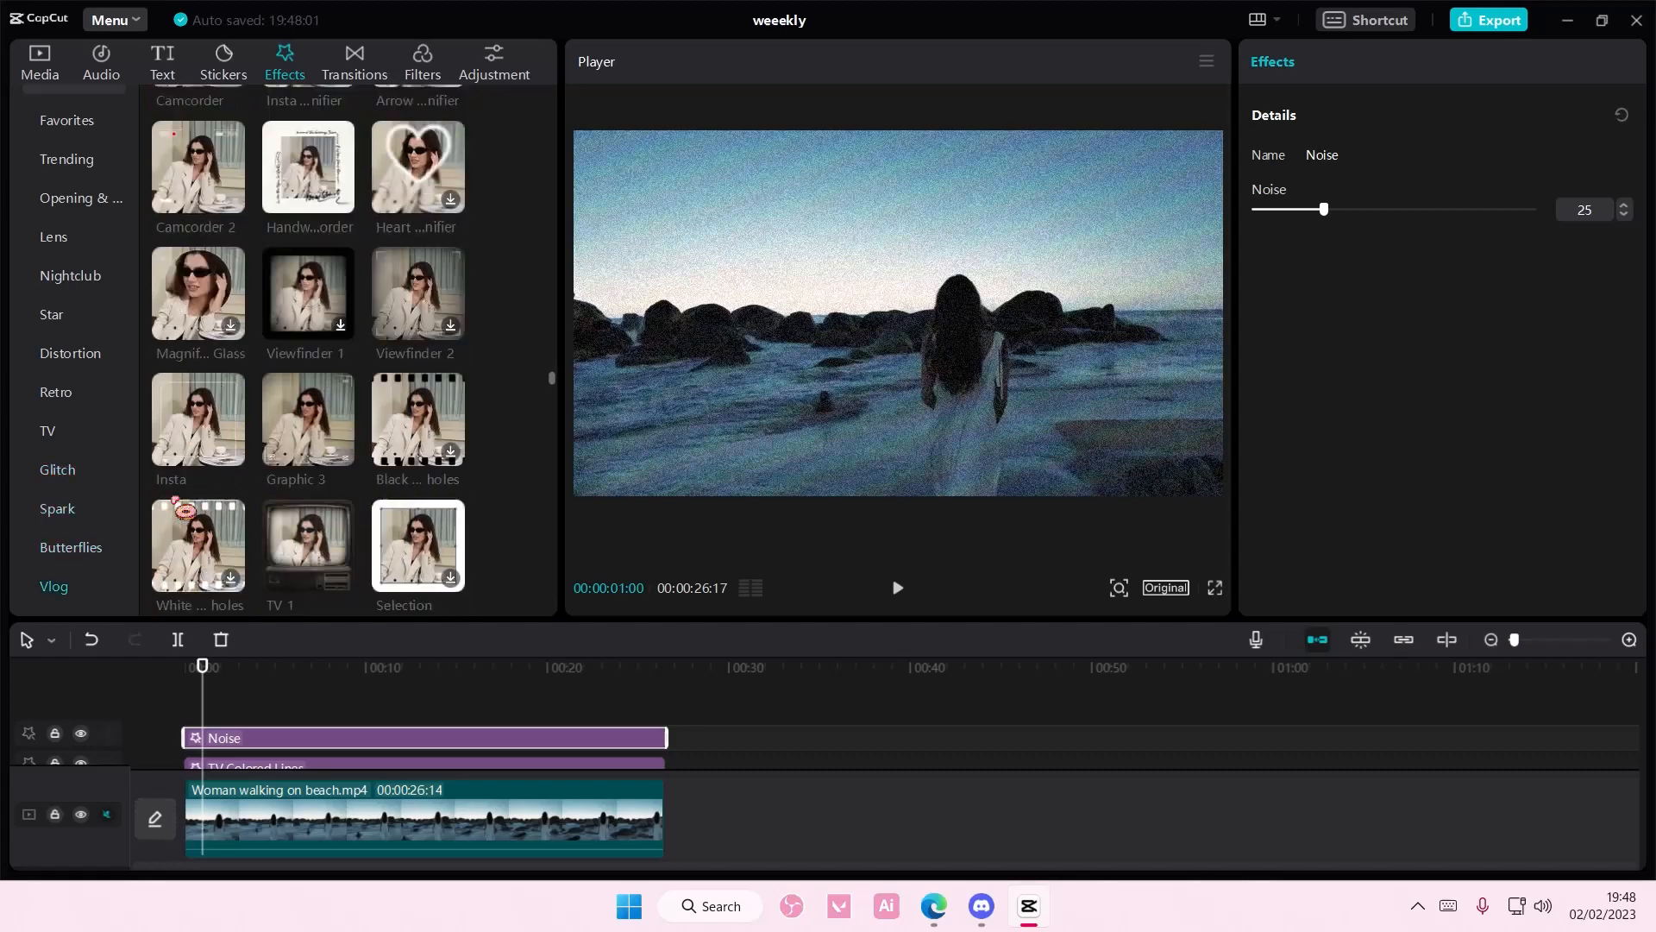
Step: Scroll the effects library to locate the TV 1 old-television frame effect
{"action": "scroll", "scroll_direction": "down", "scroll_amount": 3}
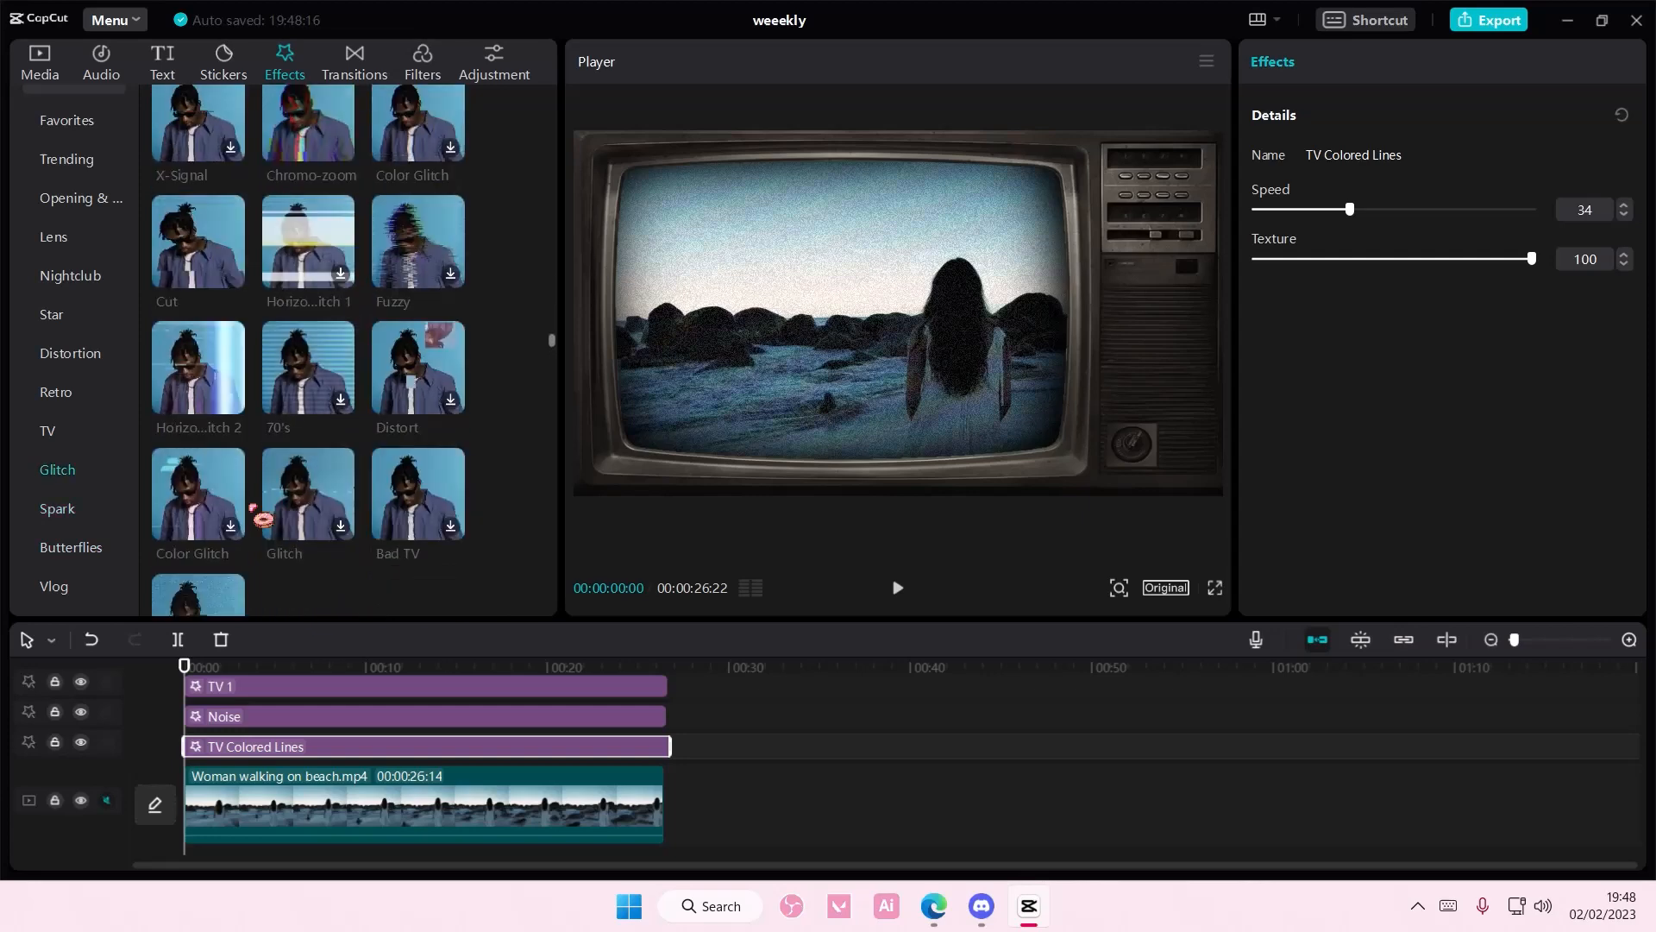
Step: Add the DVD effect from the Retro collection and shrink its size to 32
{"action": "left_click", "coordinate": [46, 432]}
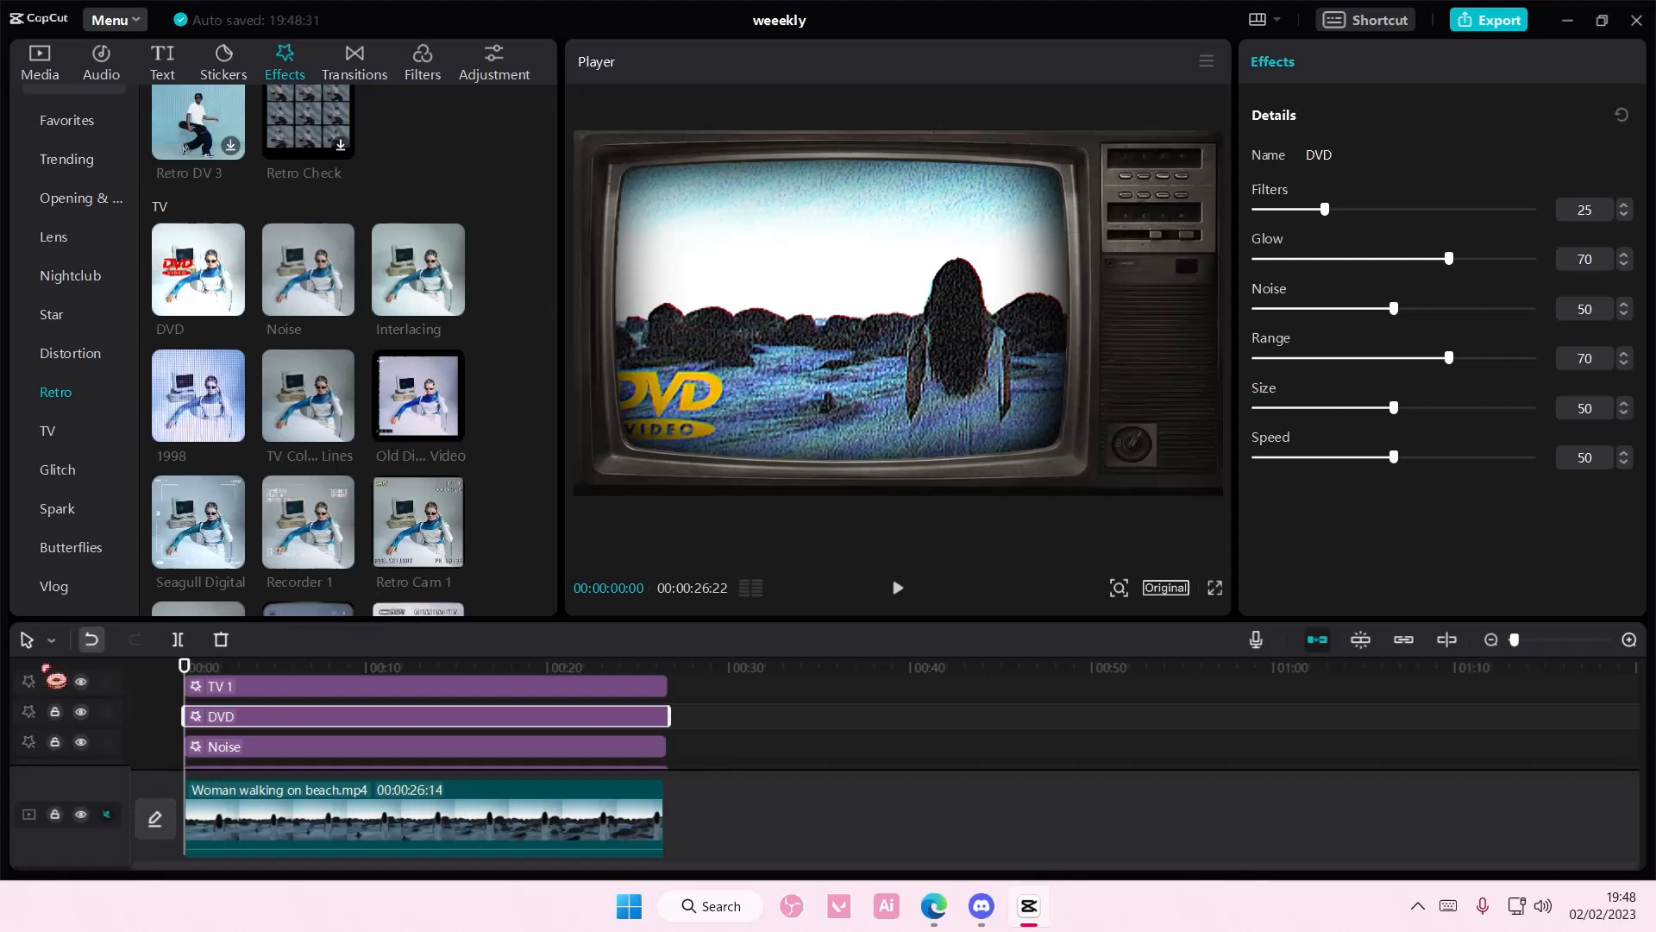
{"action": "left_click_drag", "start_coordinate": [1394, 406], "coordinate": [1344, 406]}
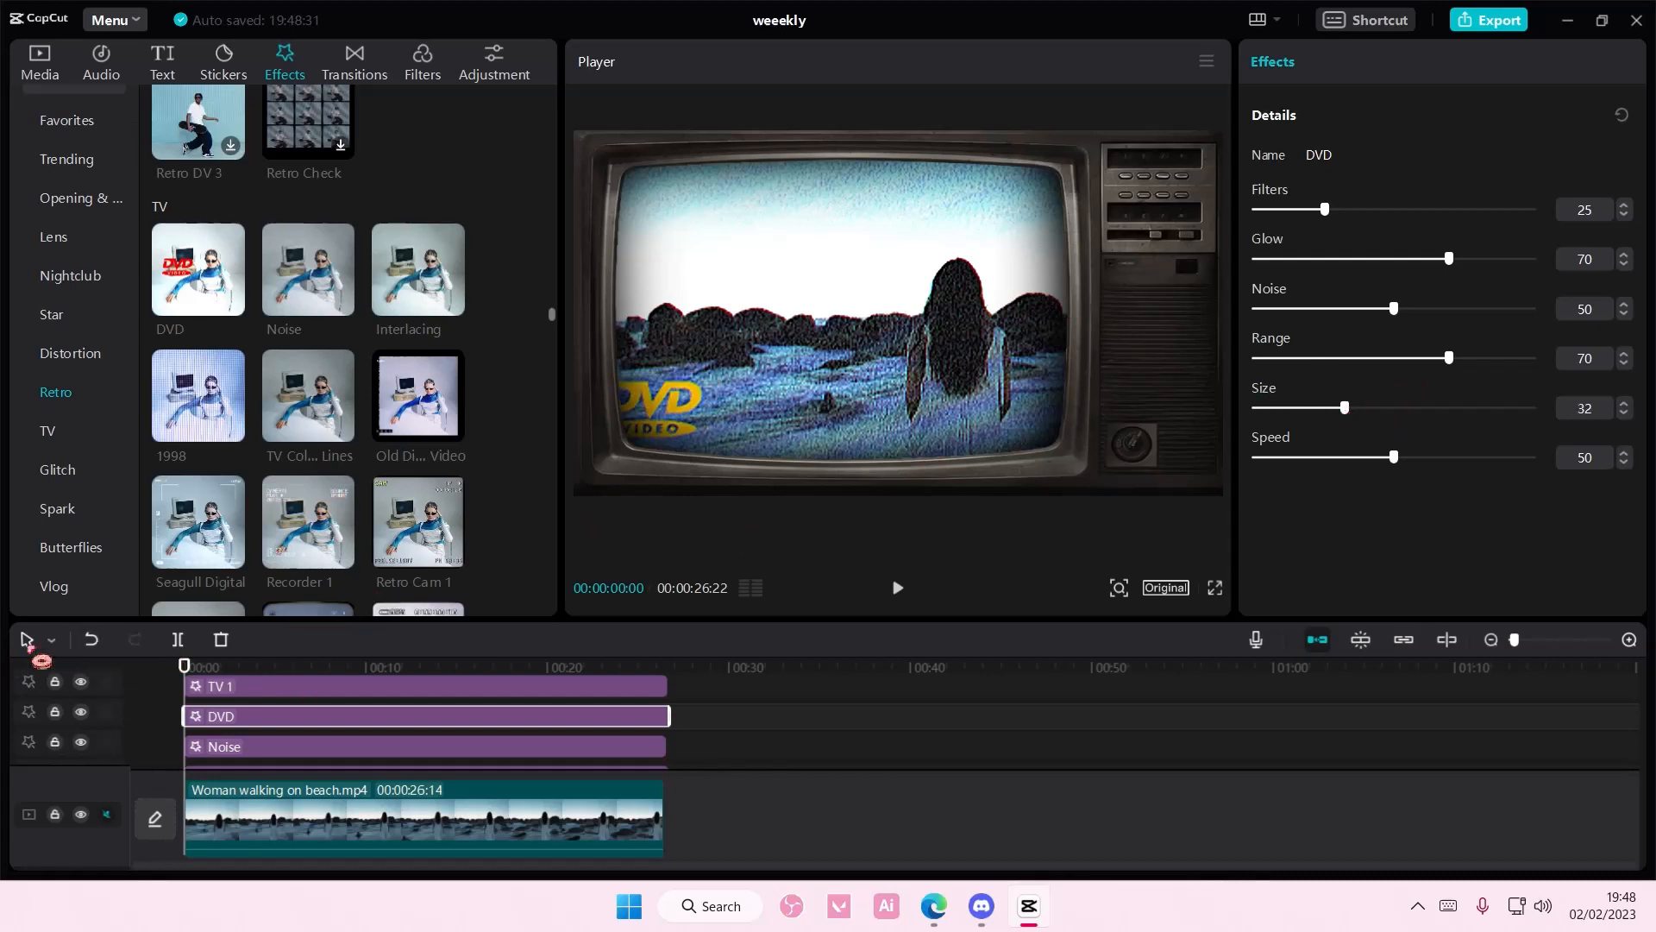
Step: Delete the DVD effect and play the clip to review the retro look
{"action": "left_click", "coordinate": [895, 588]}
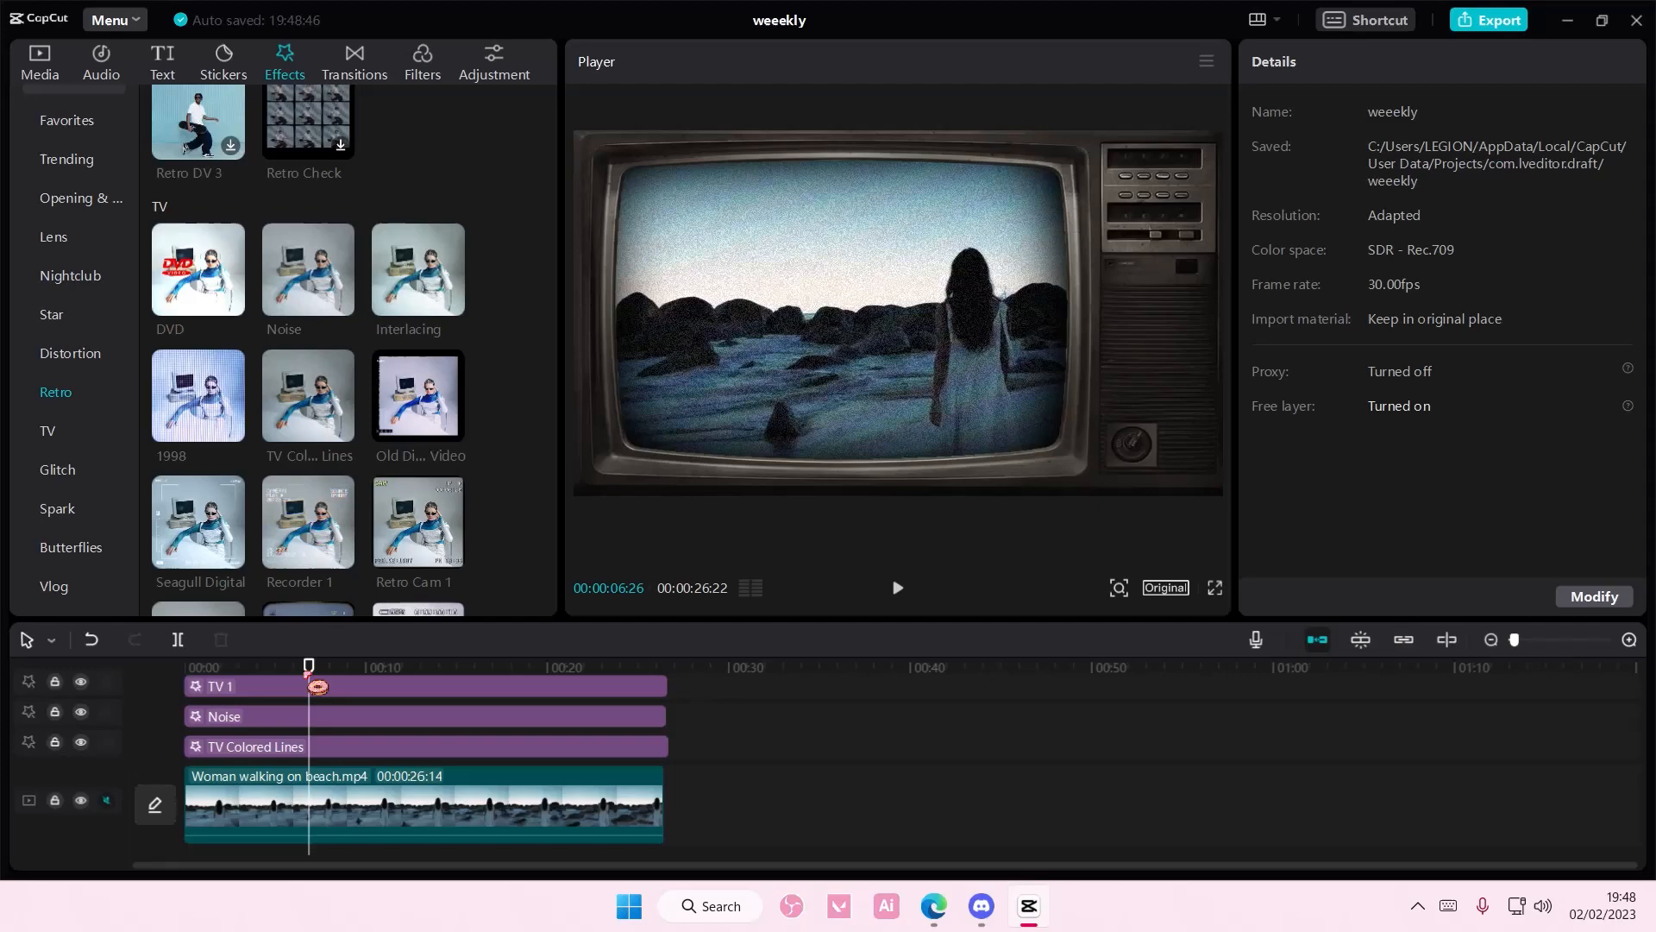
{"action": "left_click", "coordinate": [897, 588]}
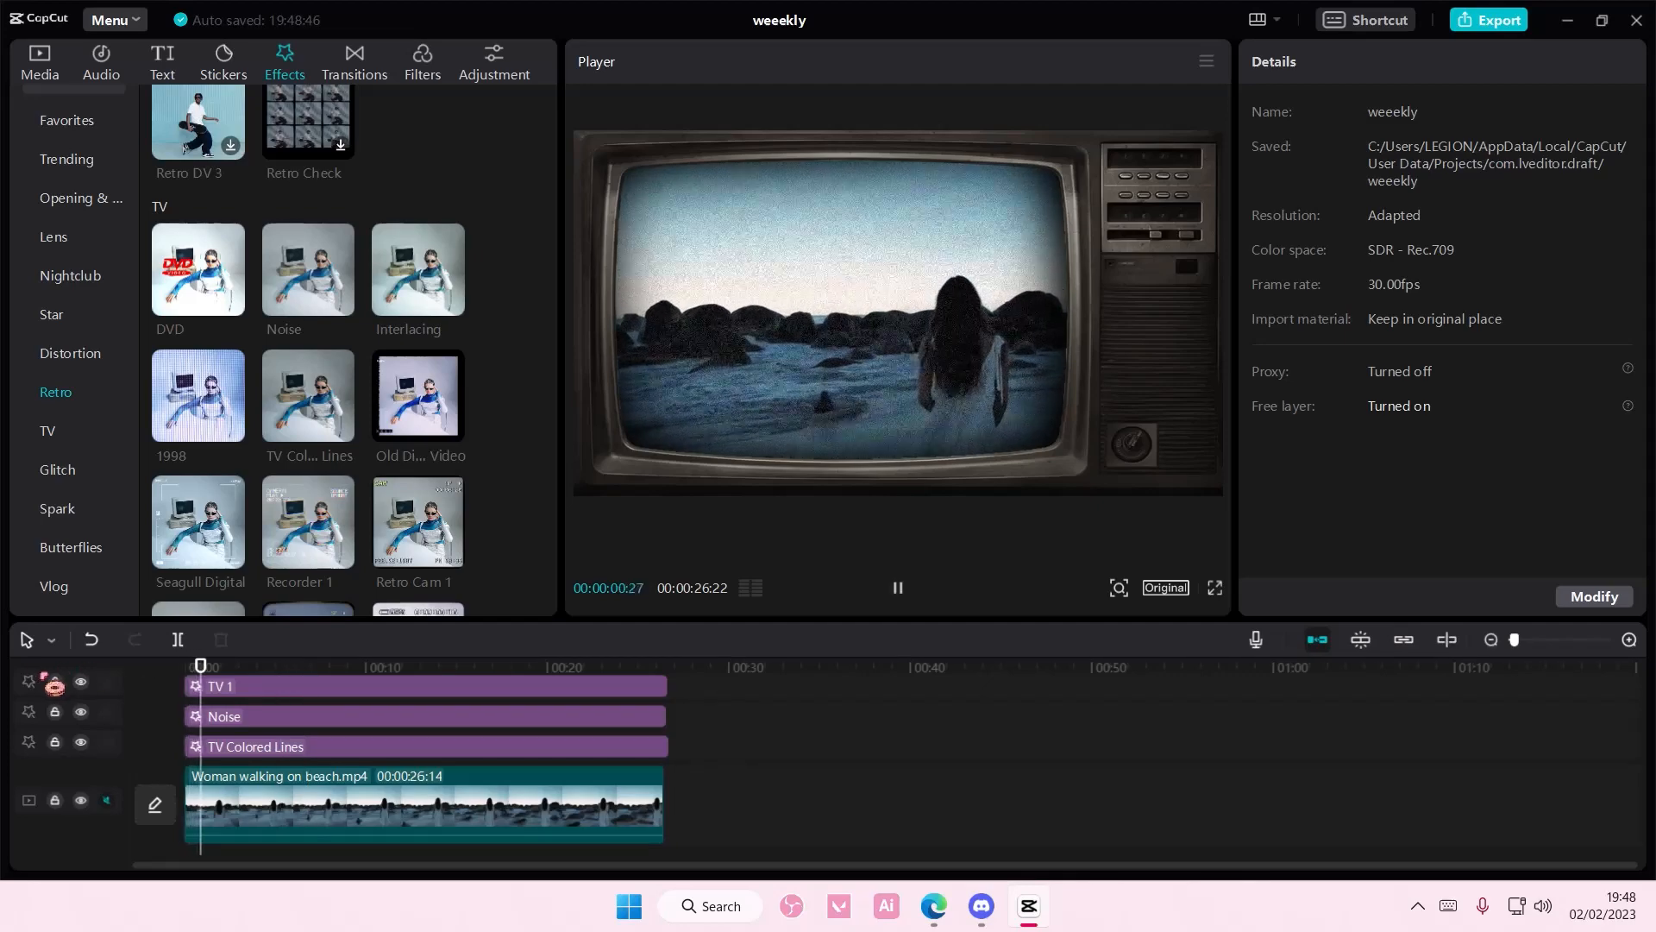